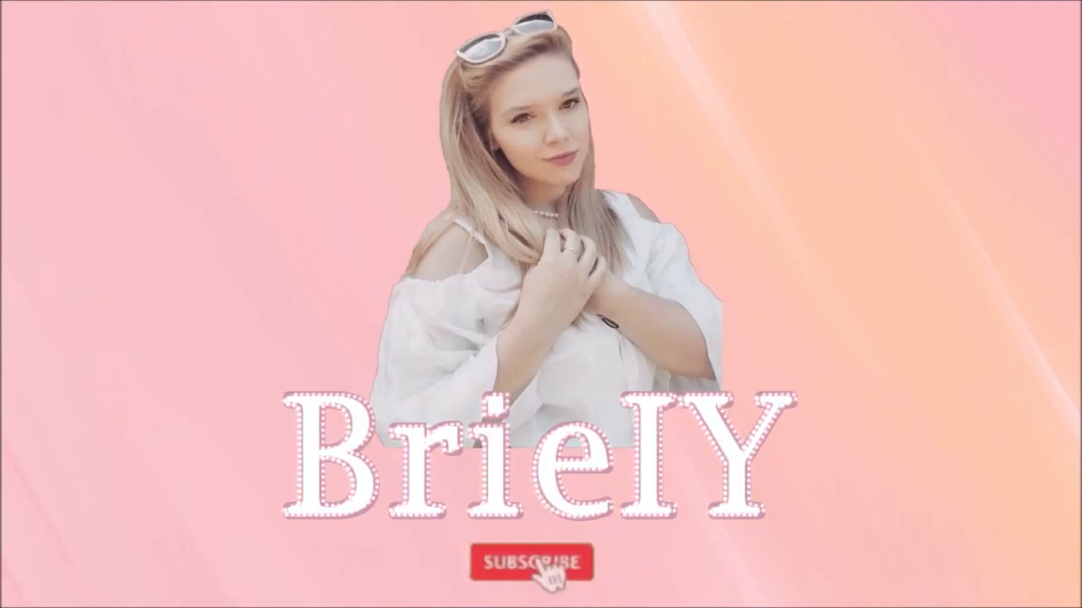
- Switch the Subscribe button beneath BrielY to its Subscribed state with the bell icon
left_click(531, 563)
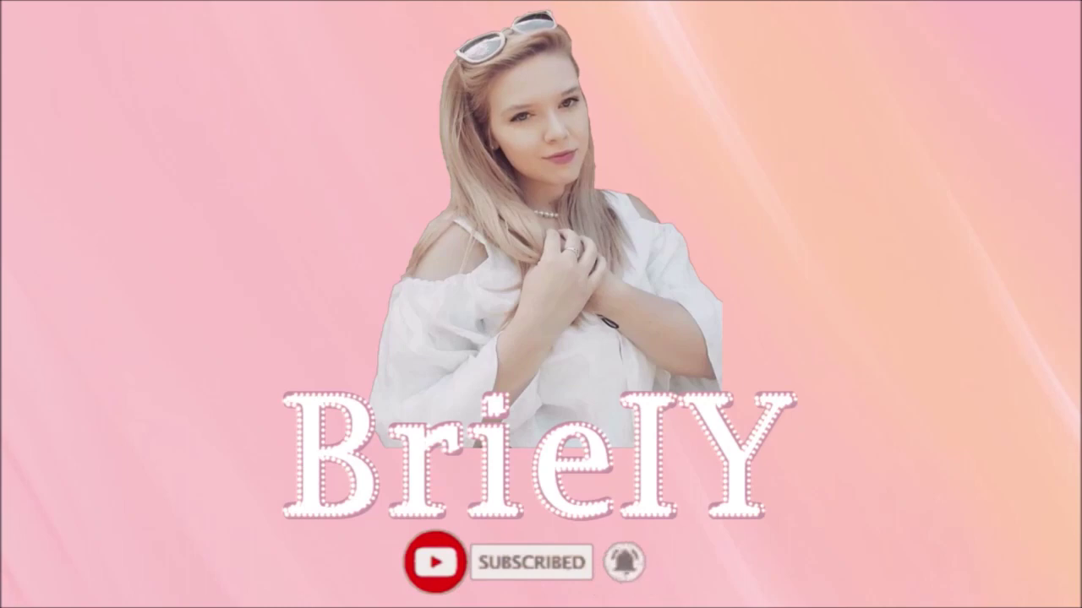